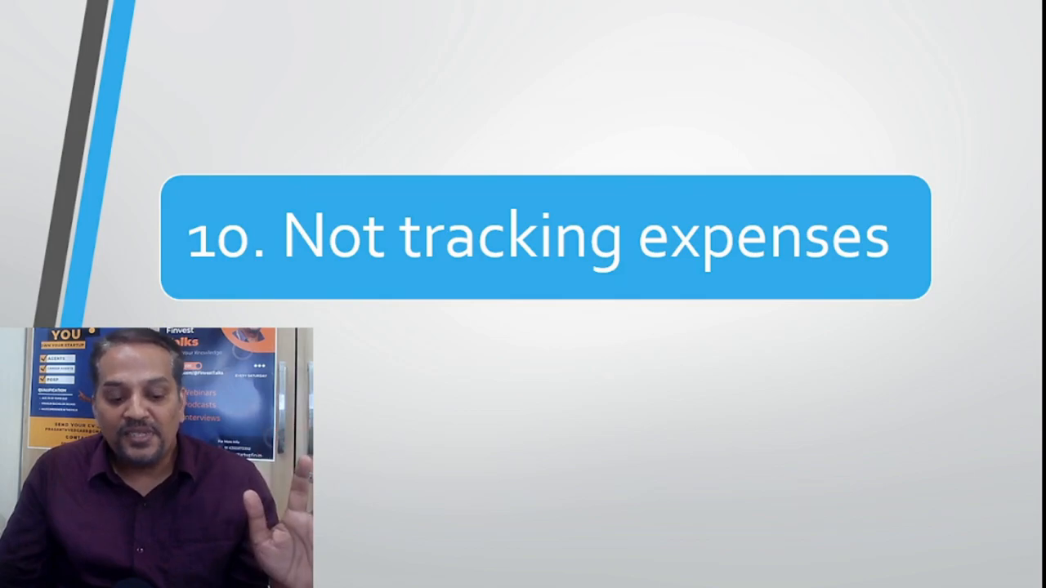
key("Right")
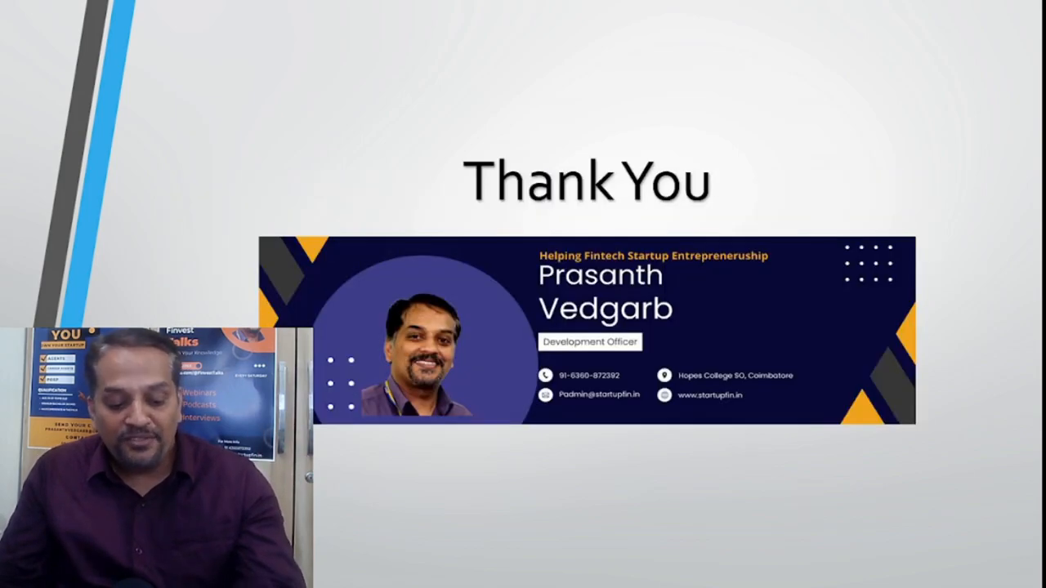